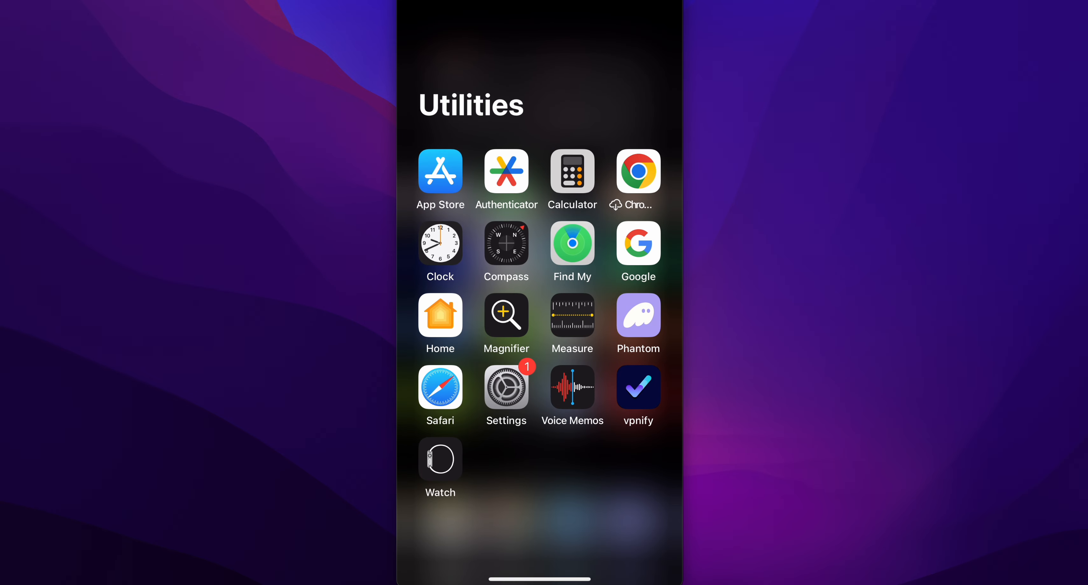
Launch Settings from the Utilities folder and reach the General section.
{"action": "left_click", "coordinate": [506, 386]}
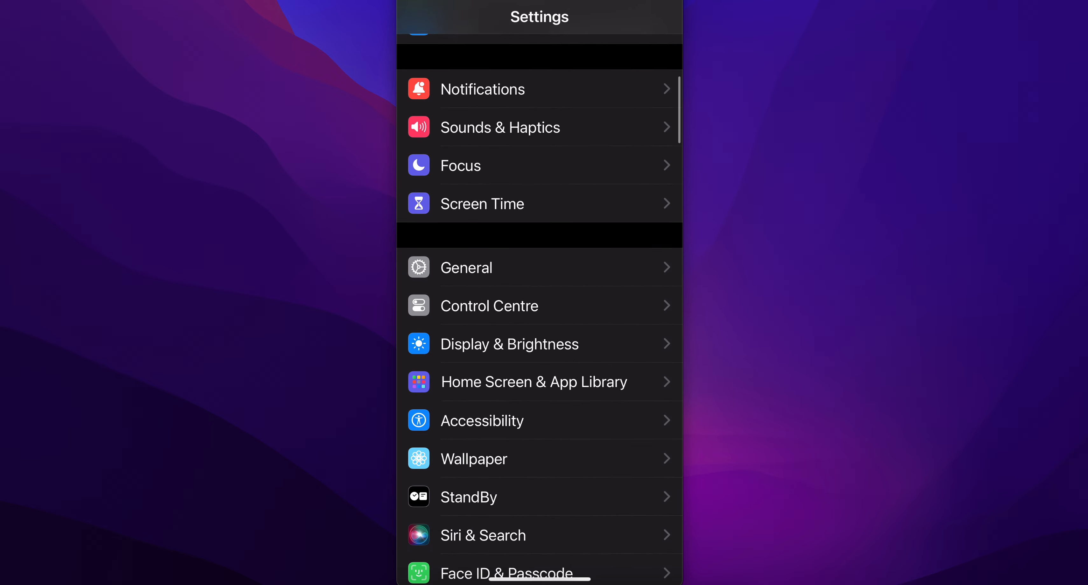
{"action": "scroll", "scroll_direction": "up", "scroll_amount": 3}
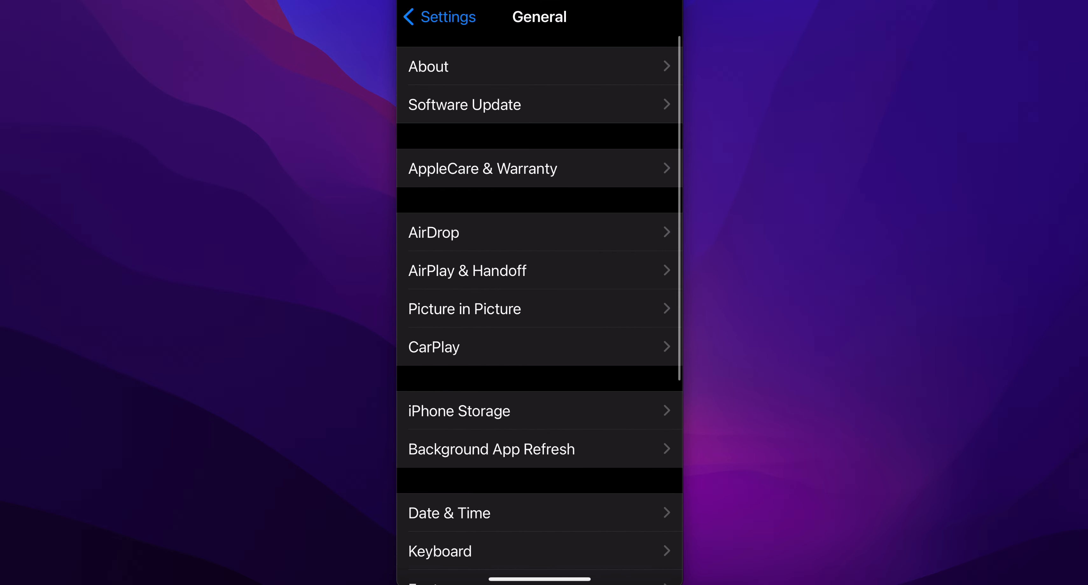
Scroll to iPhone Storage showing apps listed by size, Photos at top.
{"action": "scroll", "scroll_direction": "down", "scroll_amount": 3}
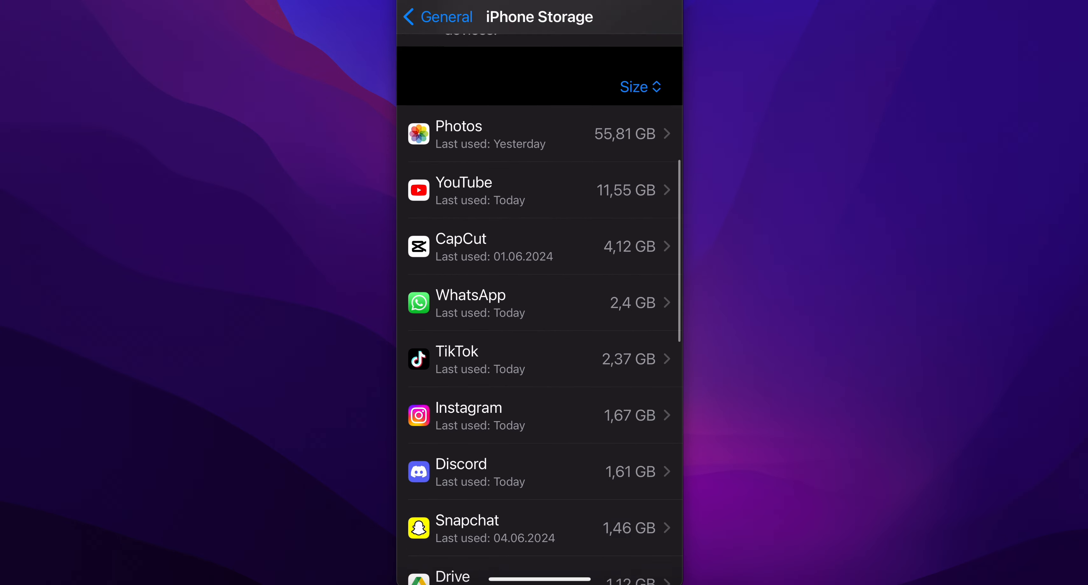
Offload Instagram keeping its 1.67 GB of documents and data, then reinstall it.
{"action": "left_click", "coordinate": [542, 415]}
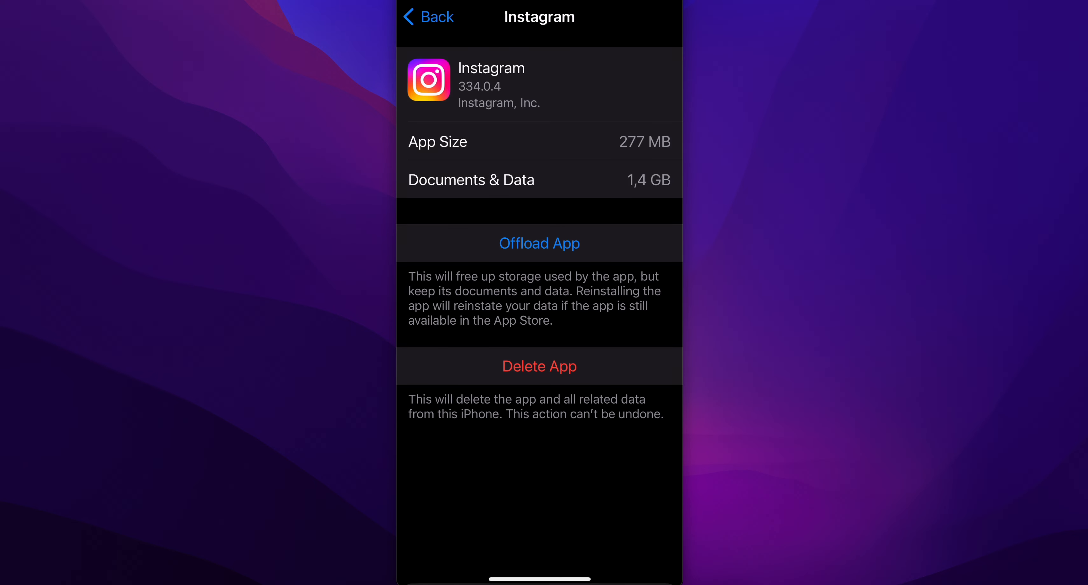
{"action": "left_click", "coordinate": [539, 244]}
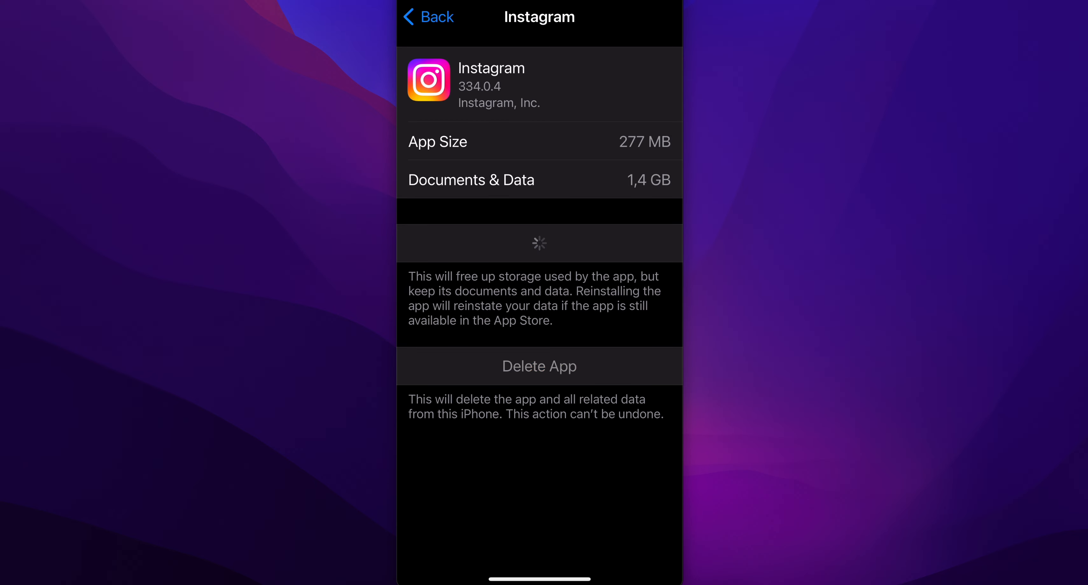
{"action": "left_click", "coordinate": [539, 243]}
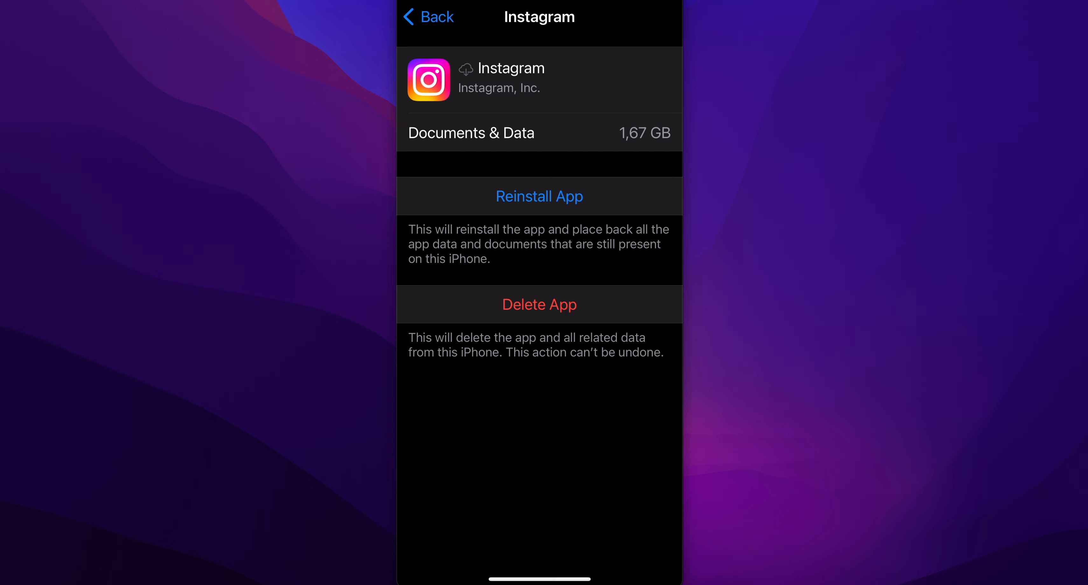
{"action": "left_click", "coordinate": [538, 197]}
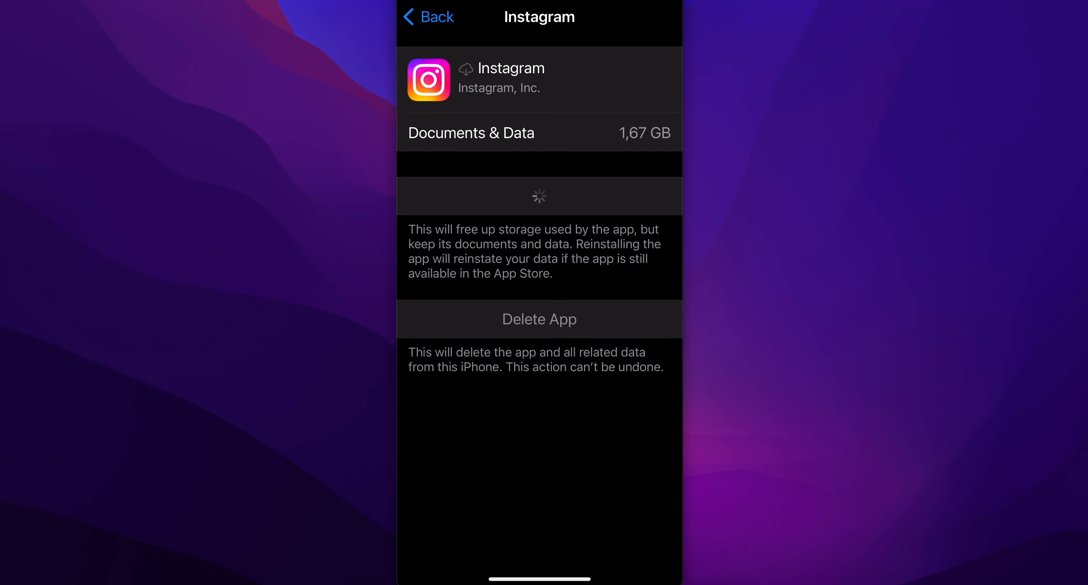